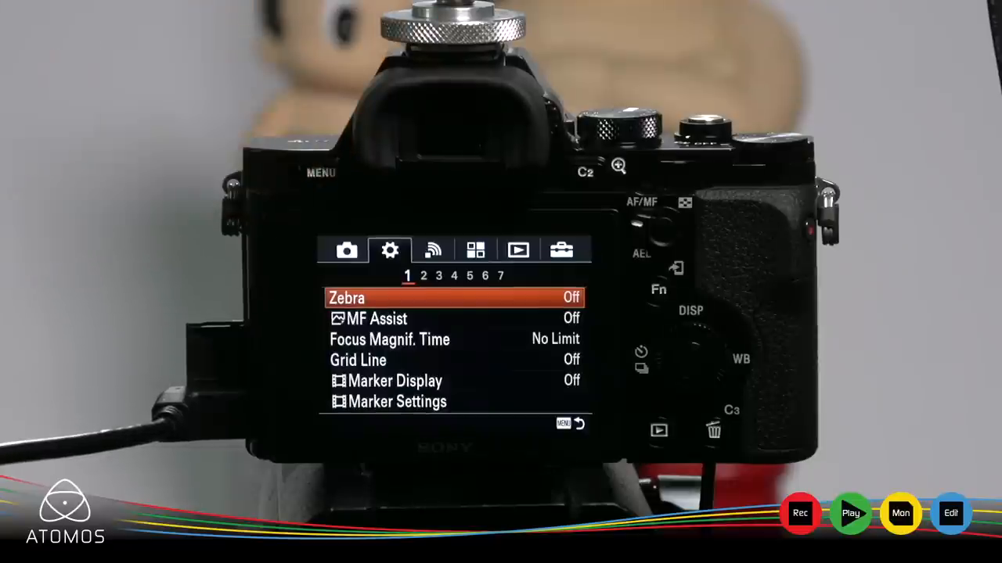
Move from the Custom Settings tab through Wireless toward the Setup pages.
click(432, 250)
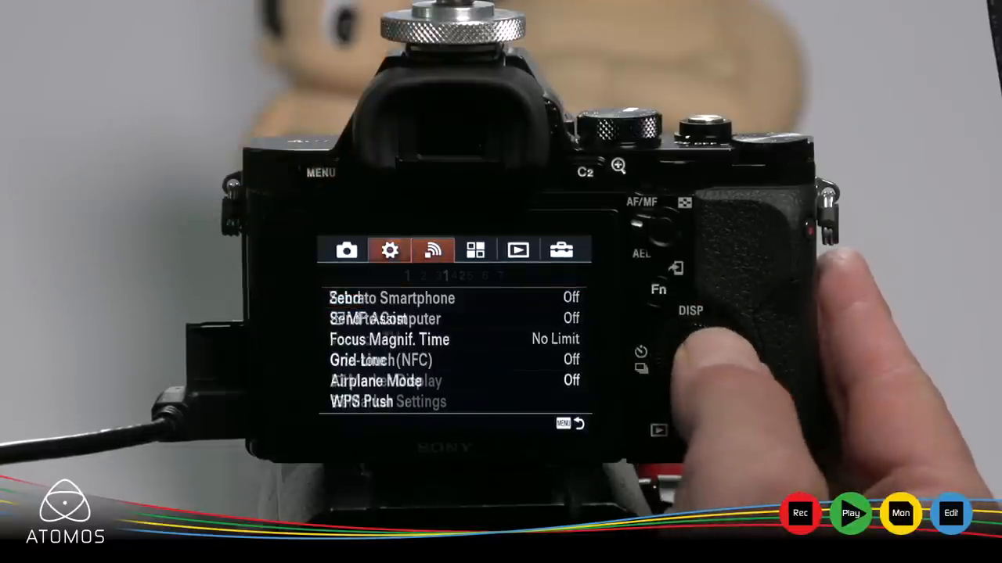
click(560, 250)
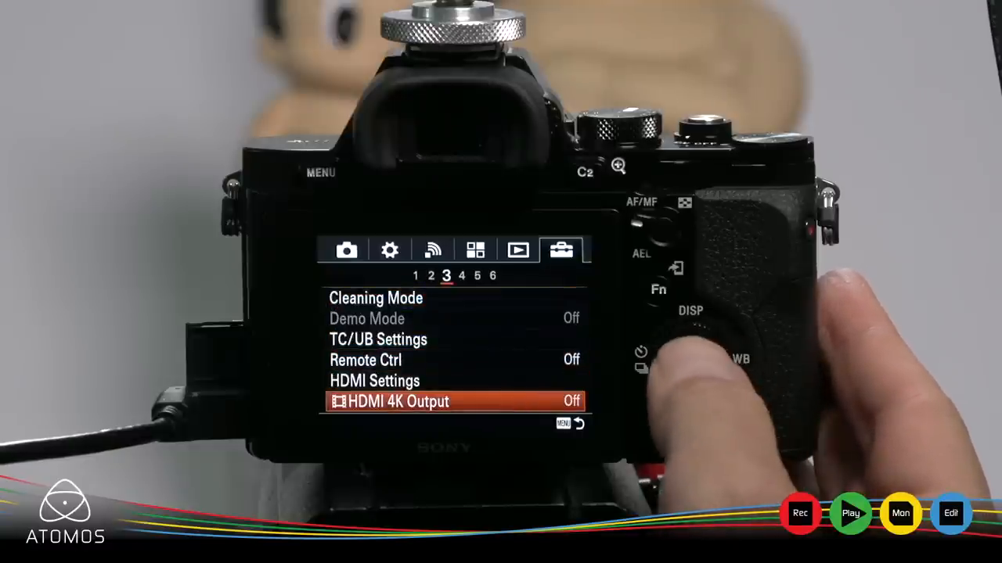
Choose 24p for HDMI 4K Output and acknowledge the no-internal-recording warning.
click(450, 401)
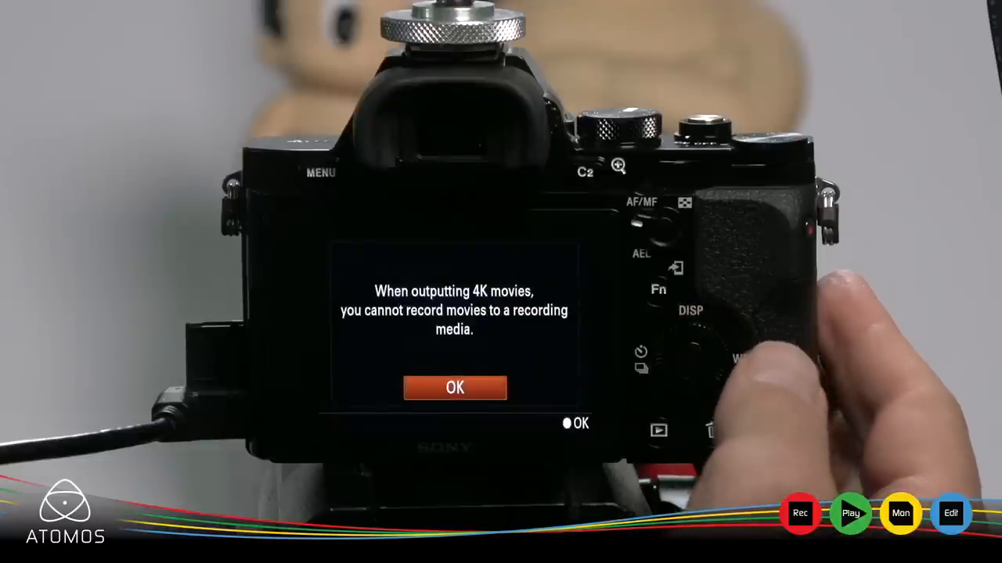
click(454, 388)
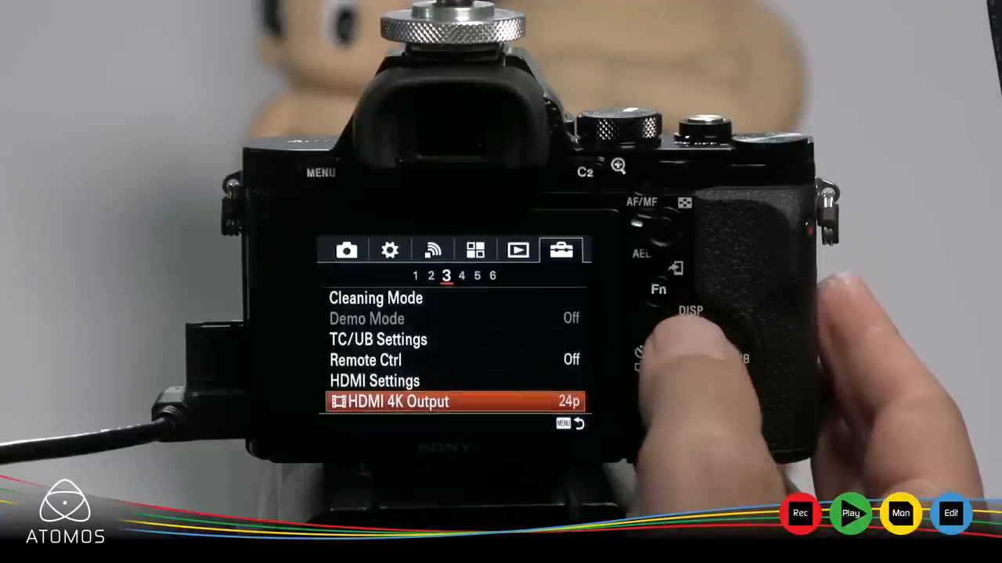